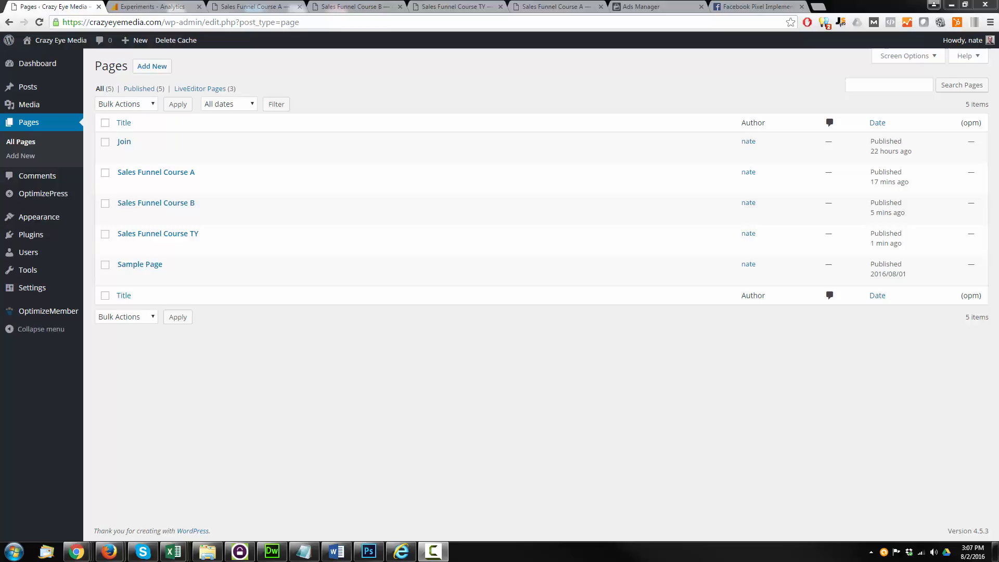
Switch from the WordPress pages list to the Facebook pixel overview in Ads Manager
click(645, 6)
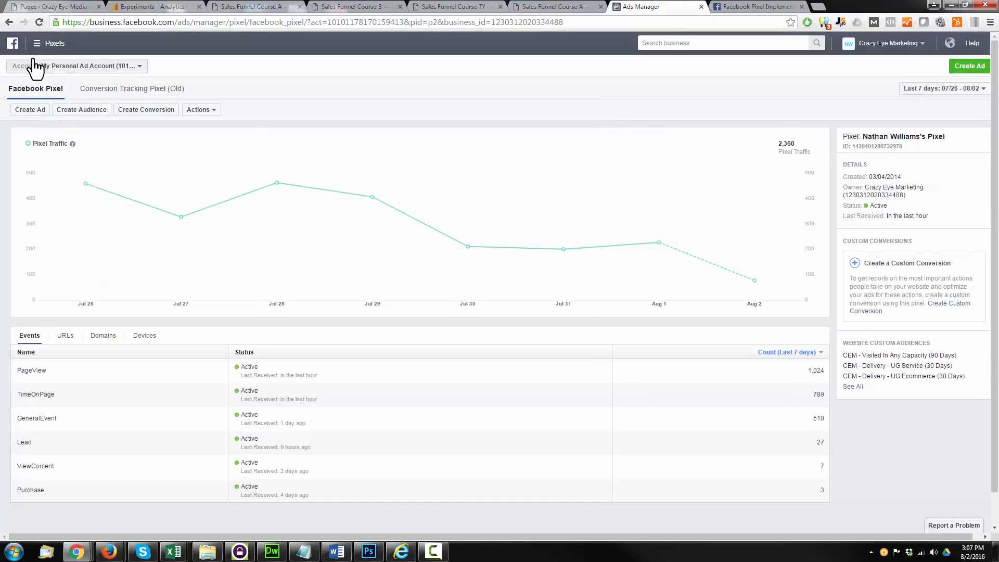
Bring up the pixel's base code via Actions > View Pixel Code, then return to the WordPress pages list
click(36, 42)
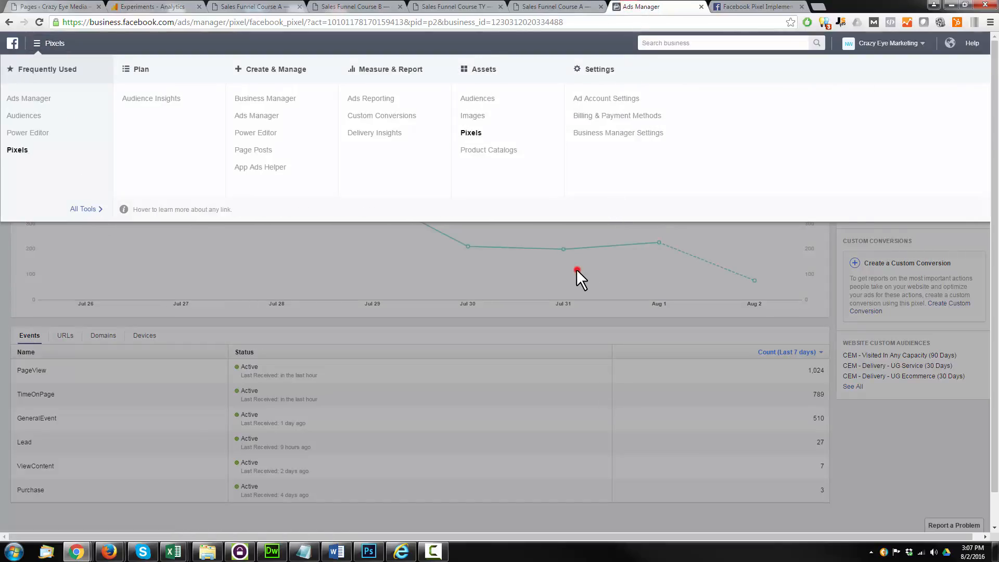
click(201, 109)
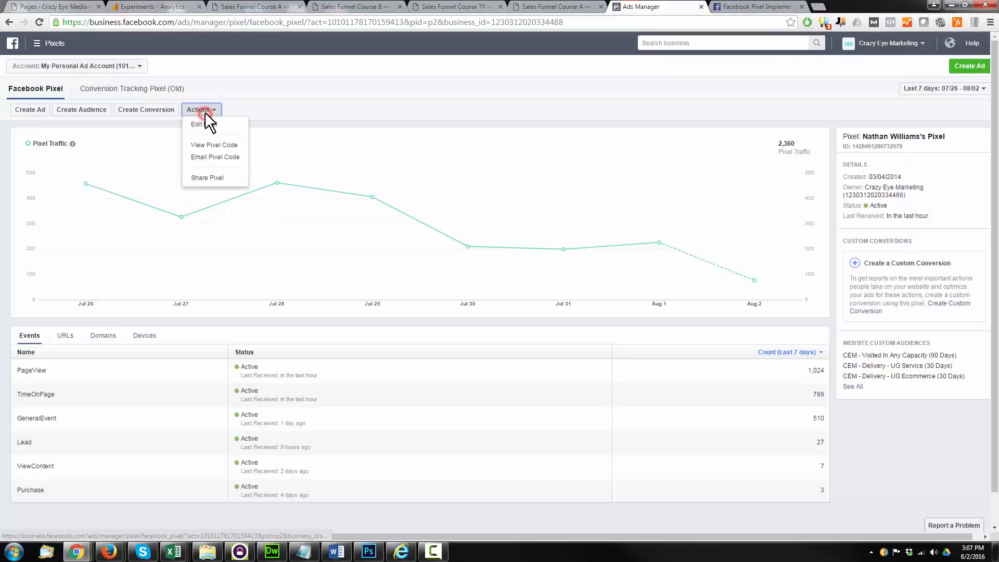
click(215, 144)
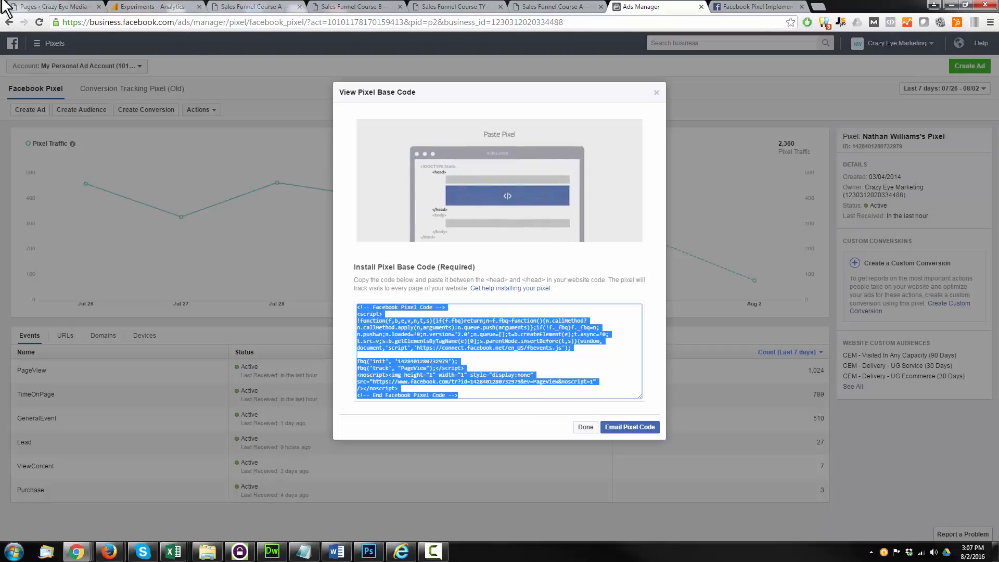
click(51, 7)
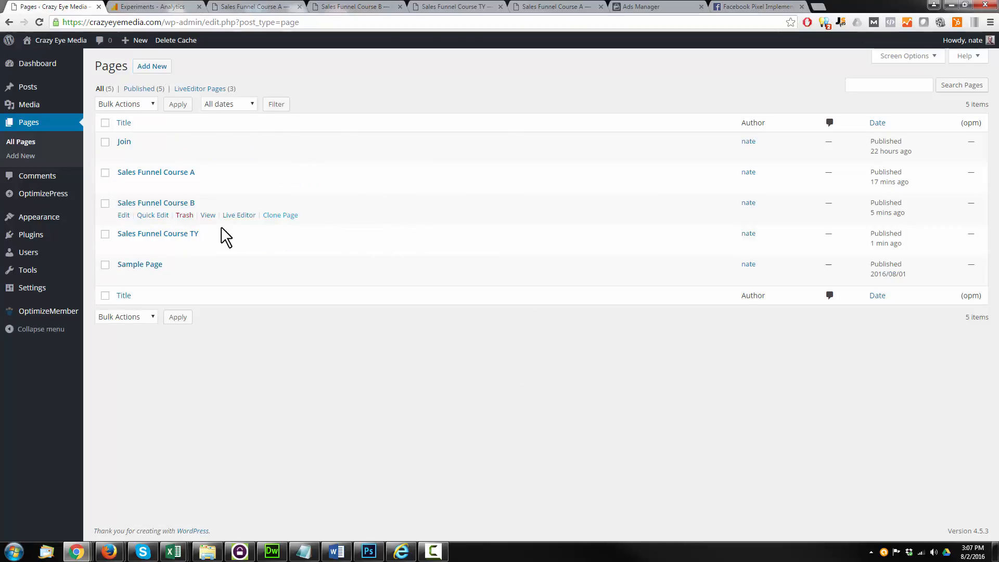
mouse_move(295, 209)
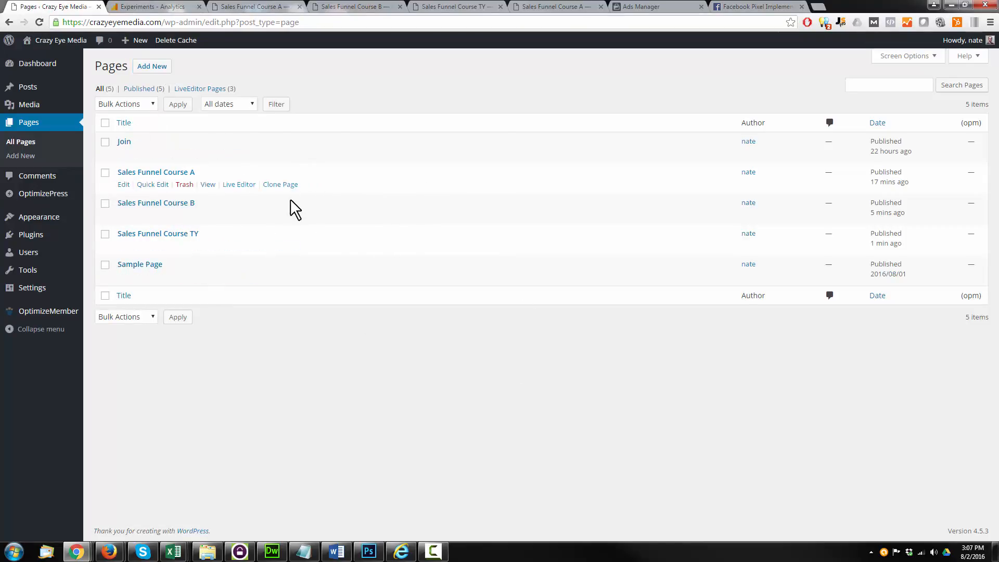
Open Sales Funnel Course A in the OptimizePress Live Editor from All Pages
click(239, 184)
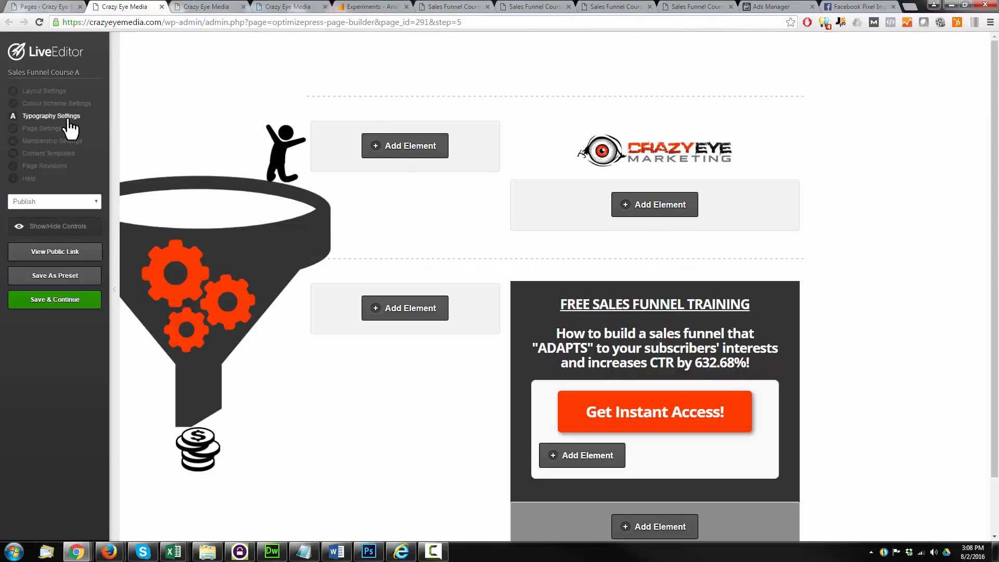
Paste the Facebook pixel code into Course A's Header script in Page Settings and save with Update
click(41, 128)
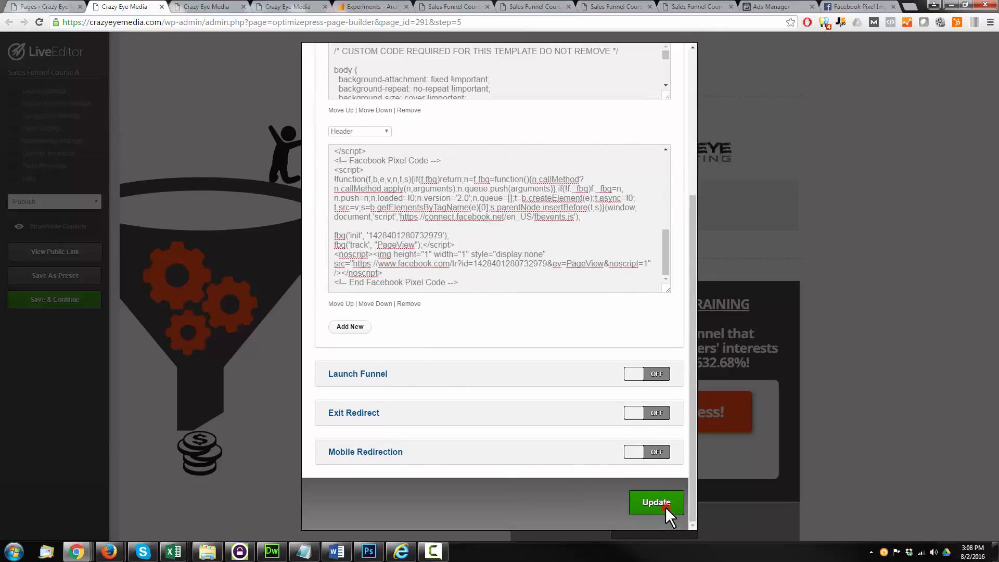
click(656, 502)
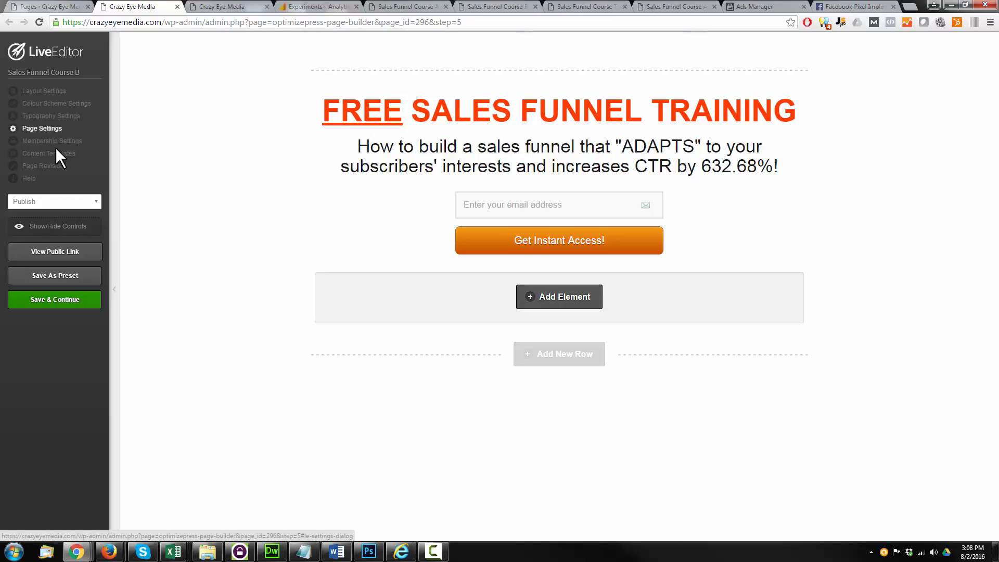
Expand Course B's Other Scripts and place the cursor in its Header code box beside the Google Analytics script
click(43, 128)
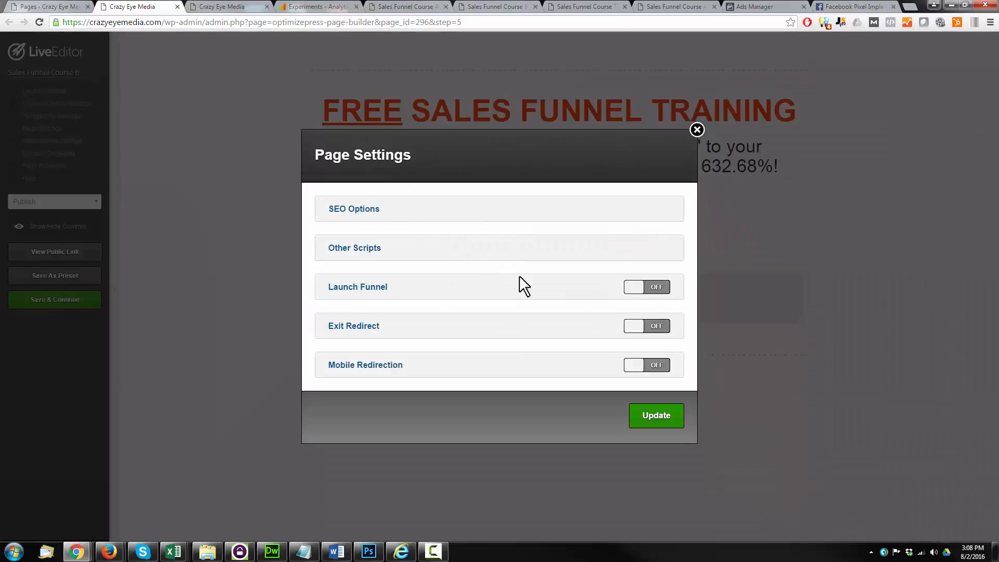
click(354, 248)
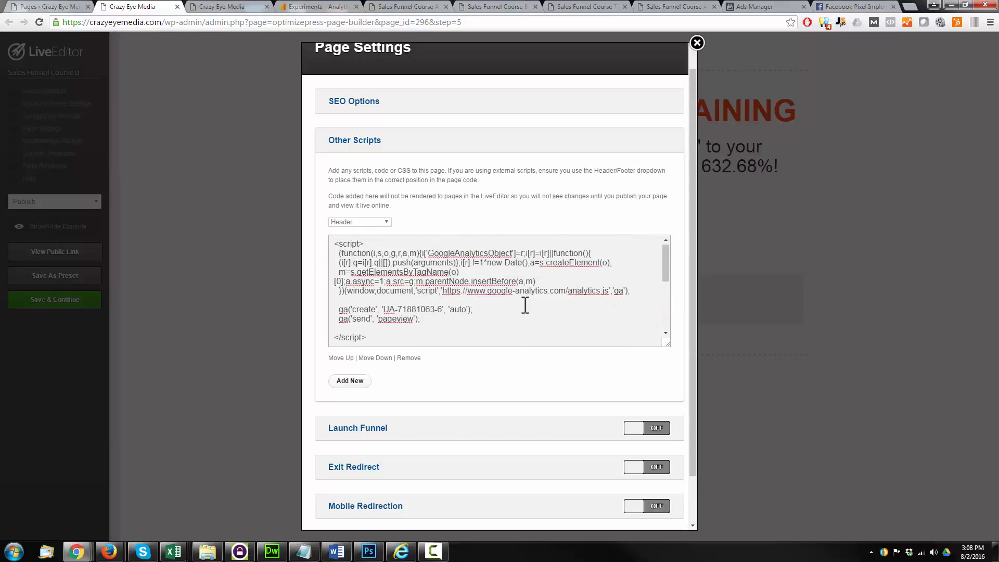
click(55, 300)
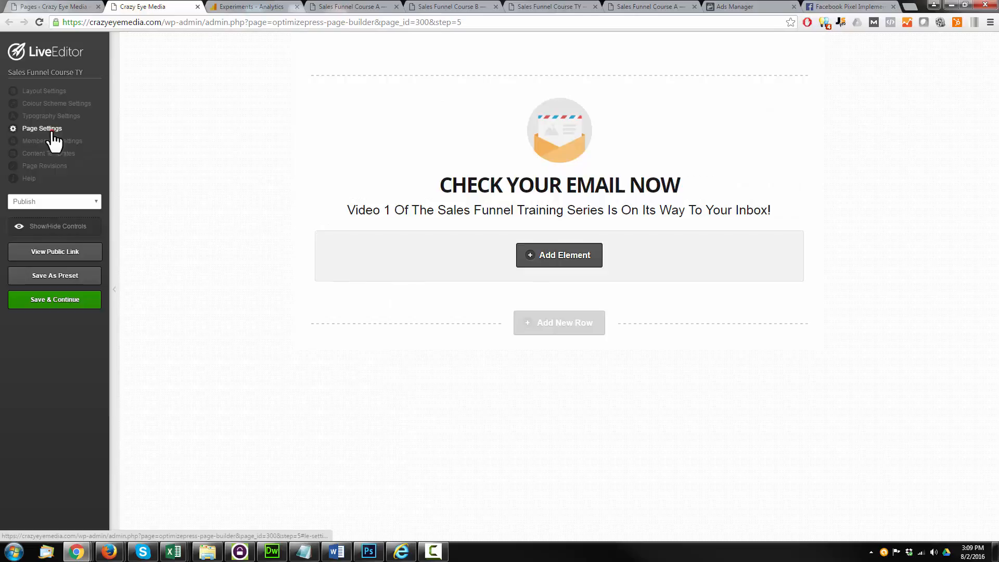
Open Page Settings for the Sales Funnel Course TY thank-you page
click(42, 128)
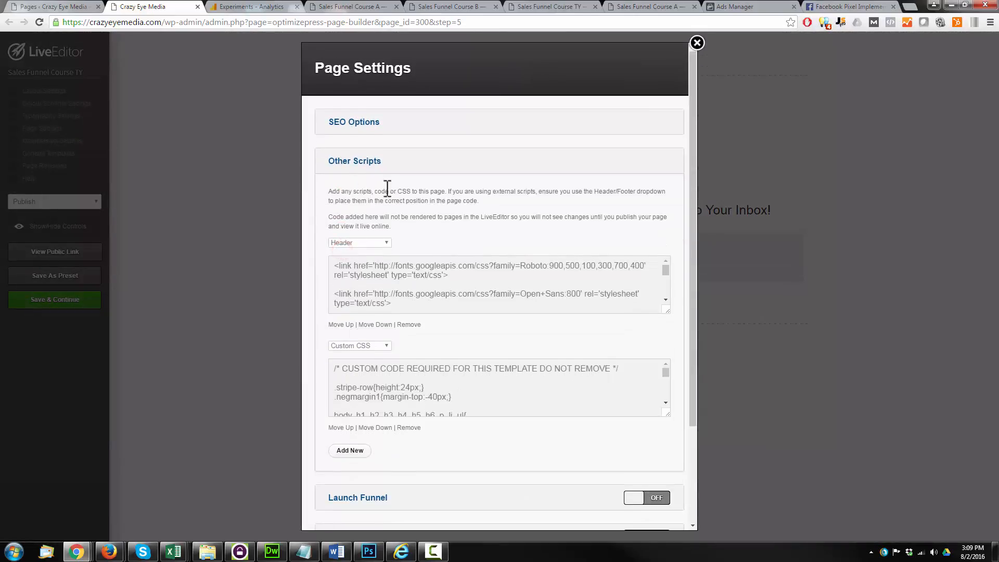
Paste the pixel code into the TY page's Header box with a blank line after fbq('track', 'PageView');
click(359, 139)
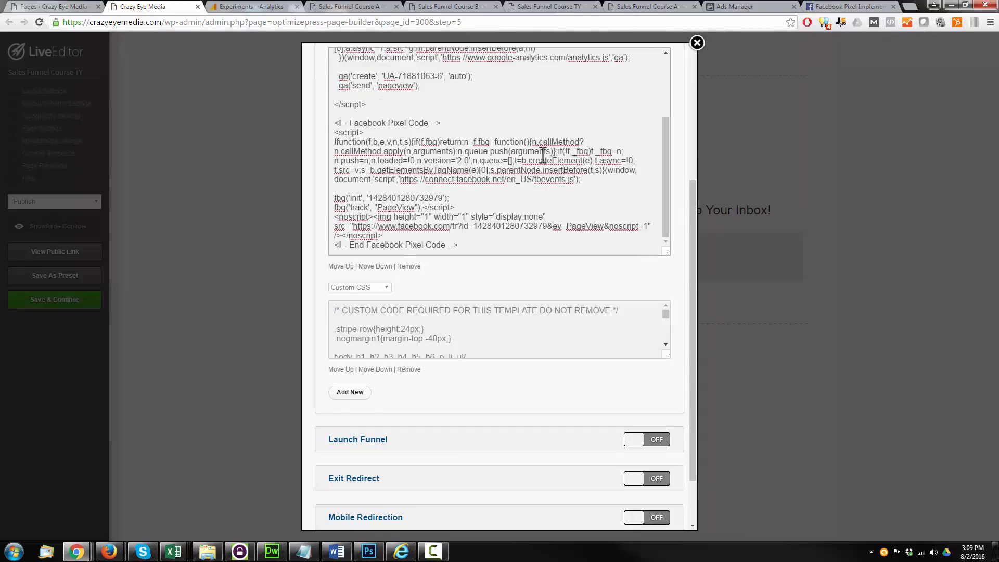
mouse_move(438, 210)
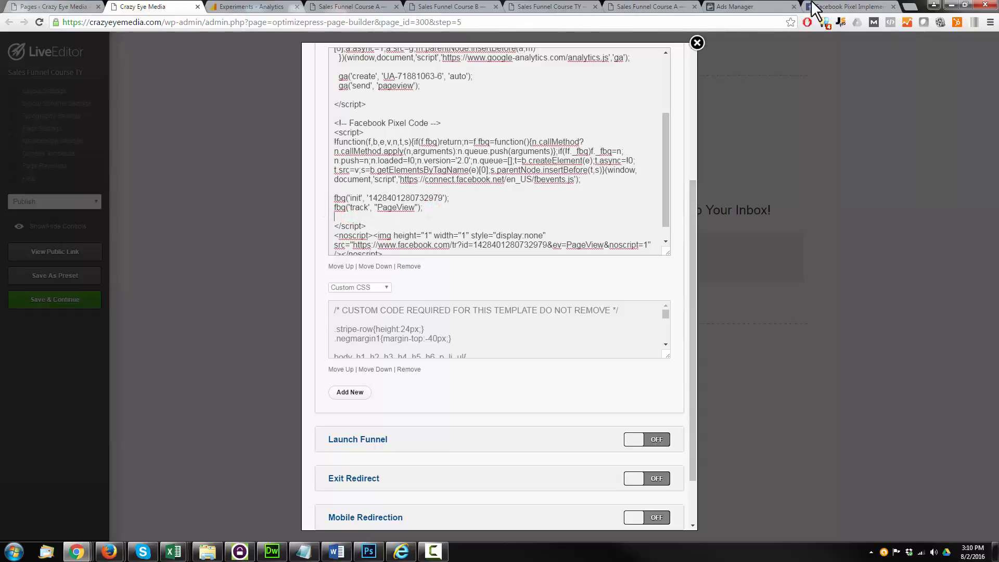
Switch to the Facebook Pixel Implementation help article to copy fbq('track', 'Lead'); from the standard events table
click(847, 7)
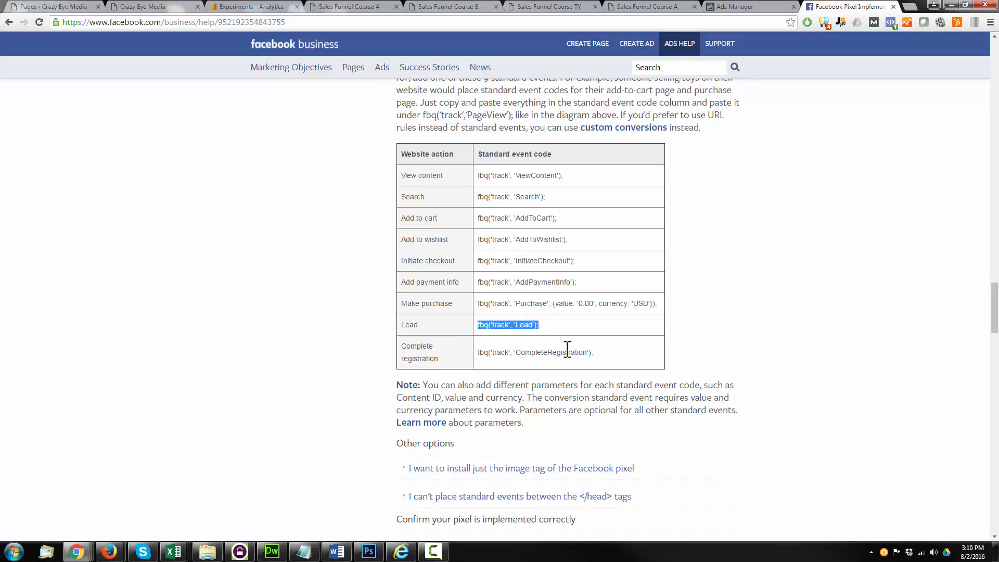
mouse_move(547, 304)
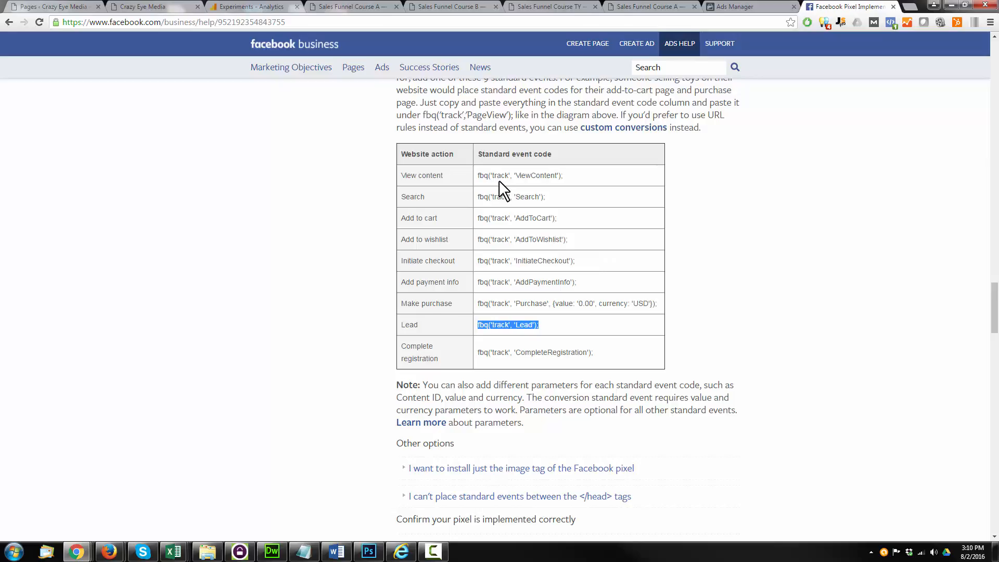
mouse_move(603, 240)
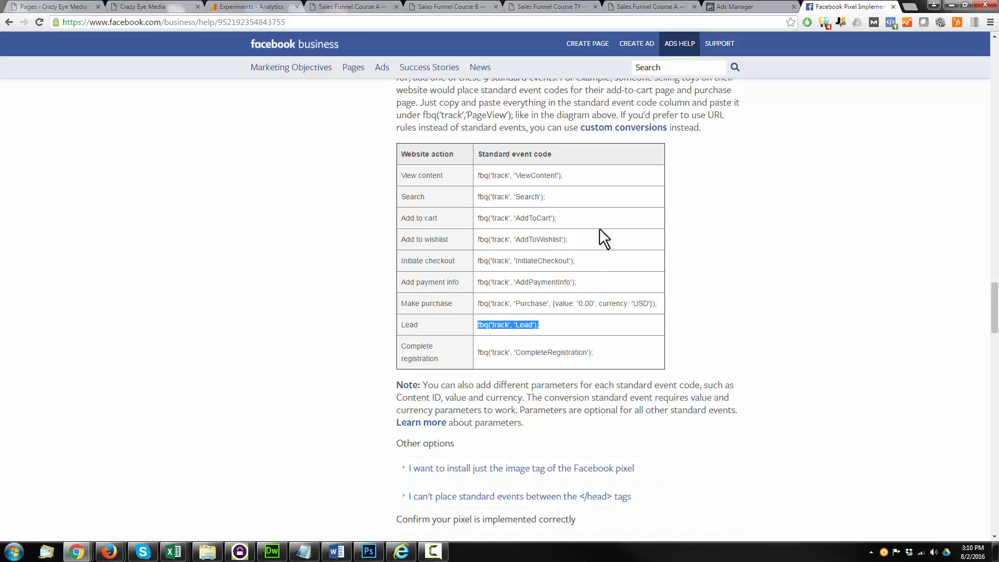
mouse_move(586, 283)
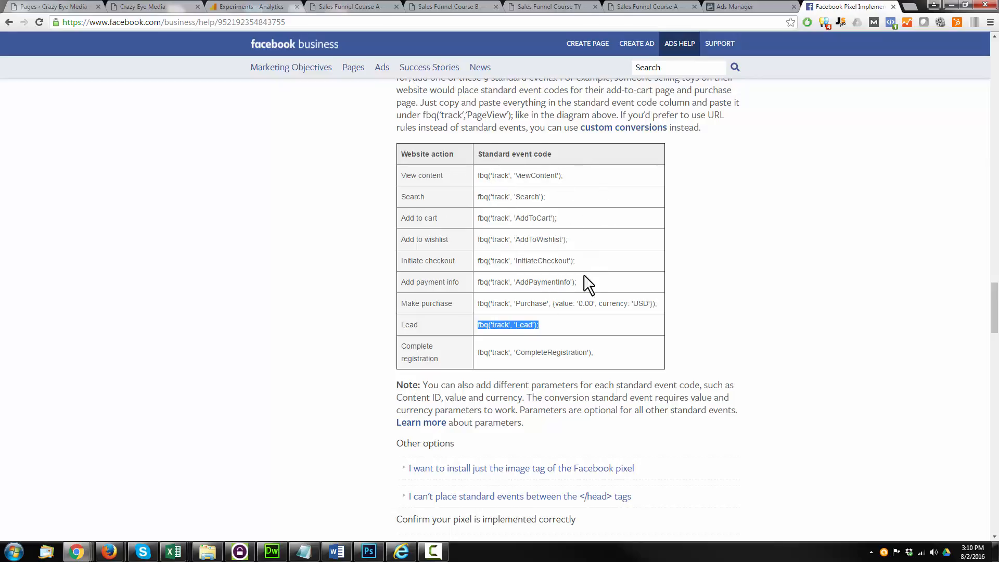
mouse_move(561, 258)
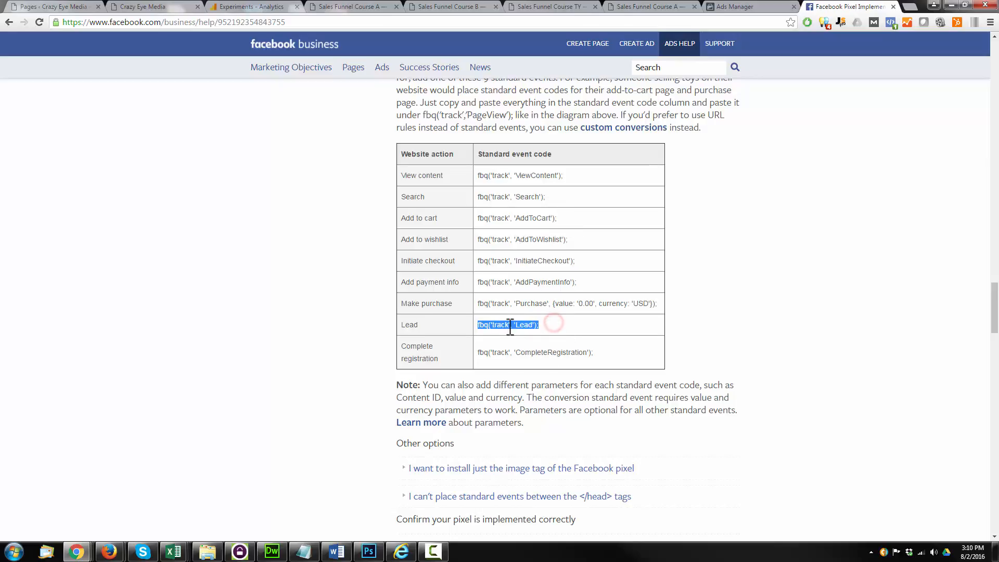
mouse_move(720, 9)
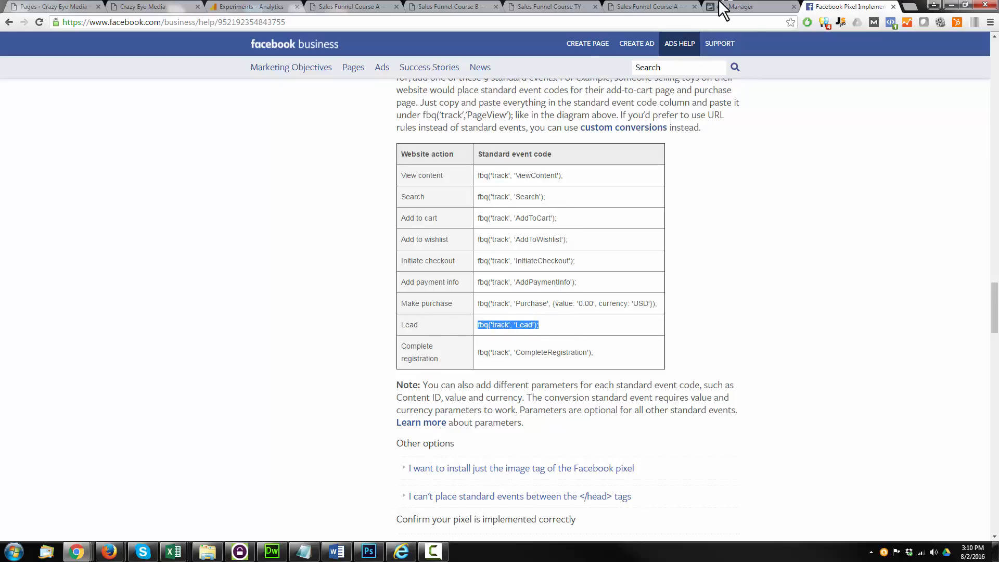
mouse_move(300, 7)
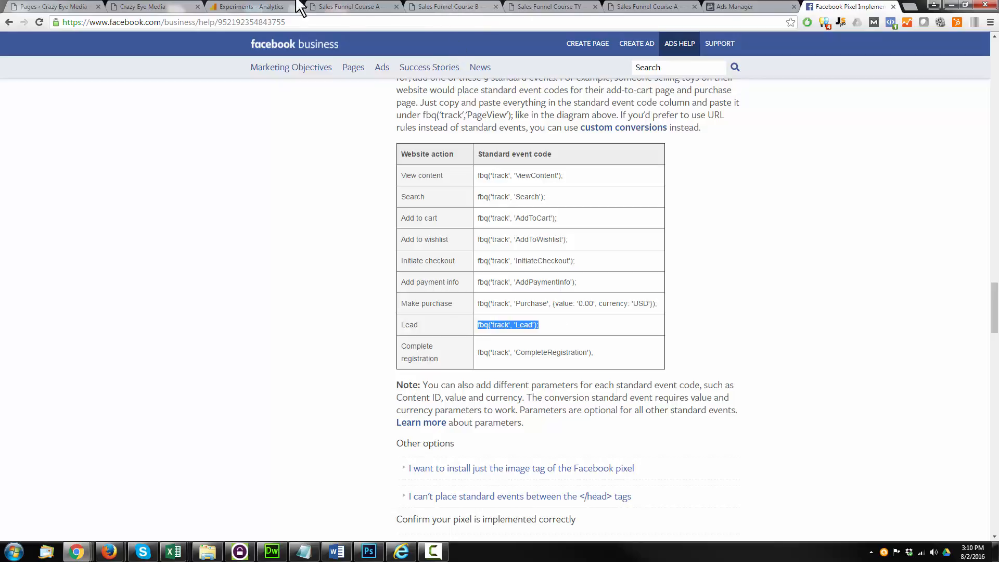
mouse_move(541, 8)
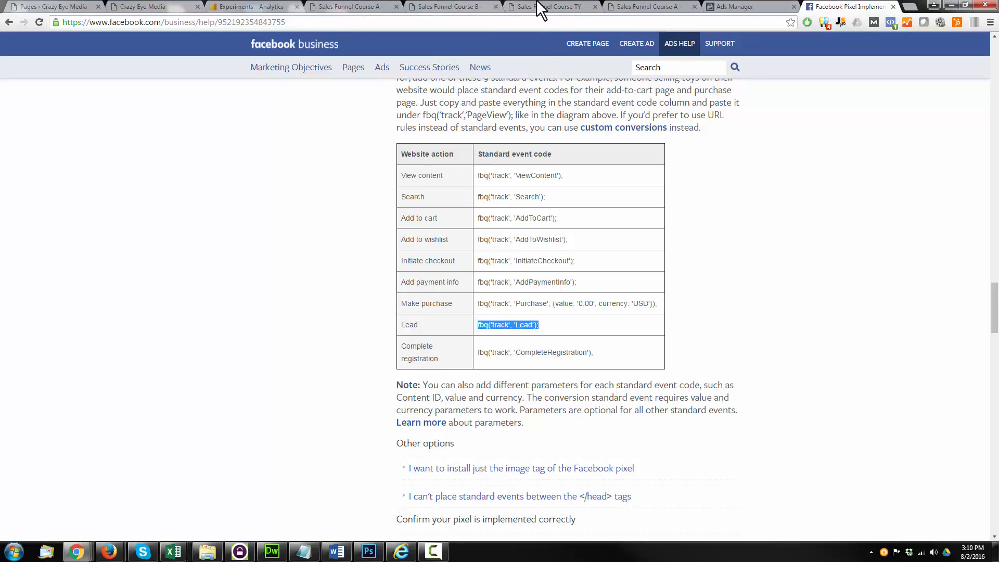
Return to the thank-you page editor and add fbq('track', 'Lead'); under the PageView line
click(447, 6)
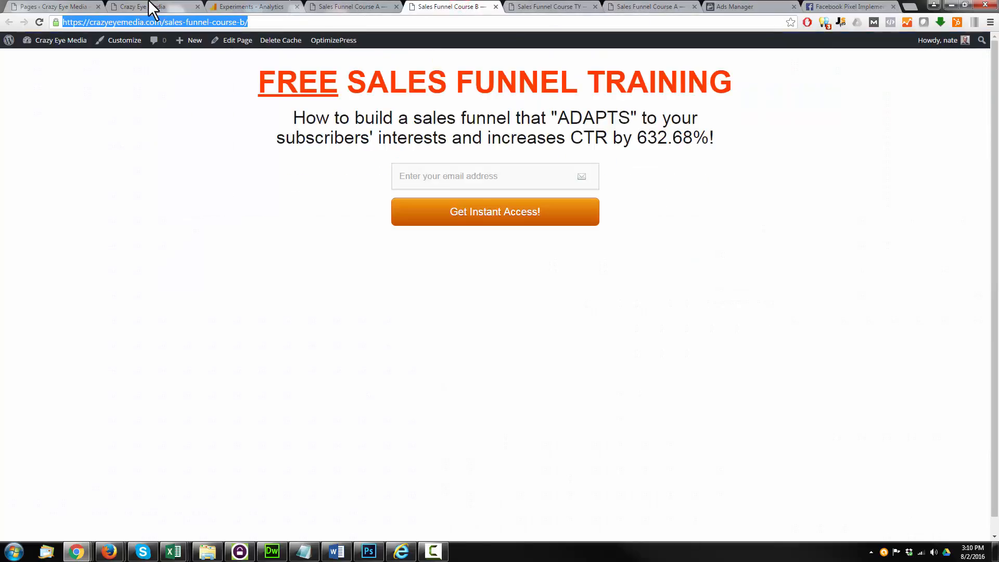
click(153, 6)
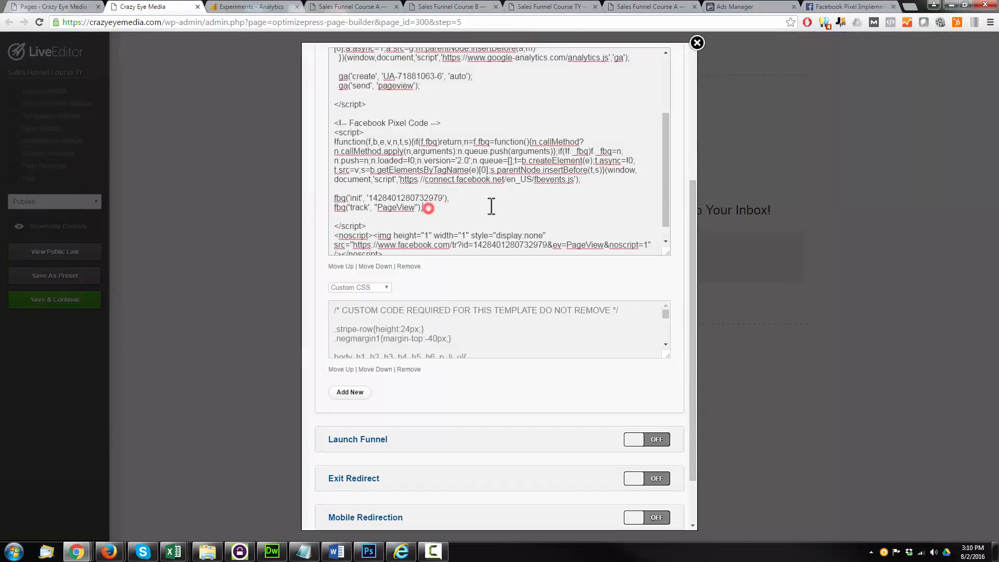
text(fbq('track', 'Lead');)
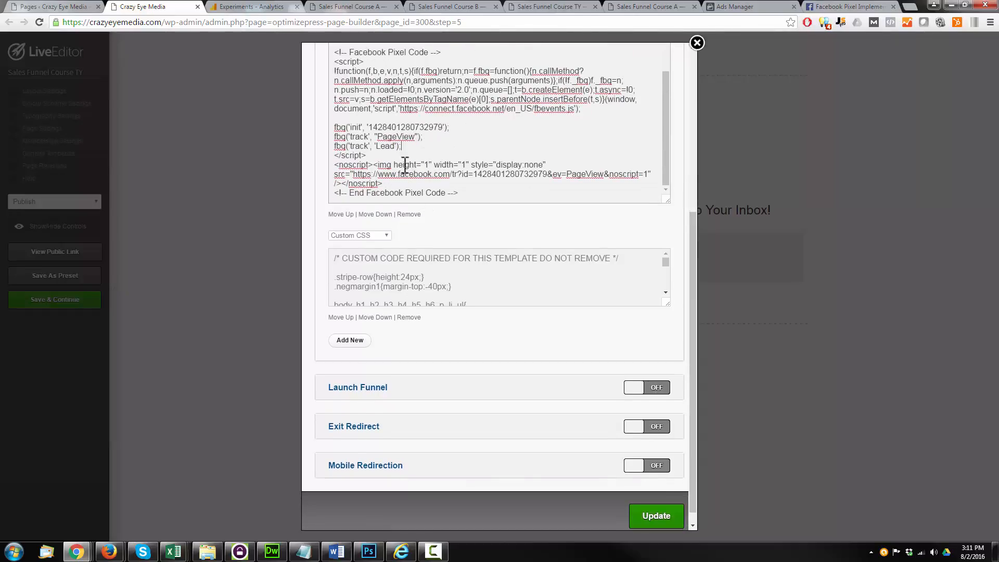
mouse_move(589, 501)
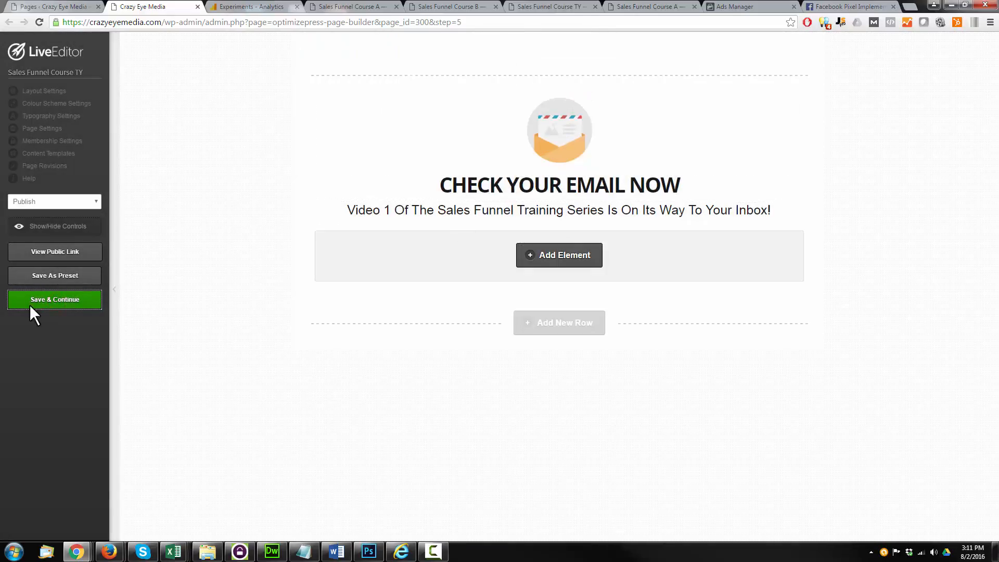
Save the thank-you page with Save & Continue and confirm leaving for the Analytics report
click(55, 299)
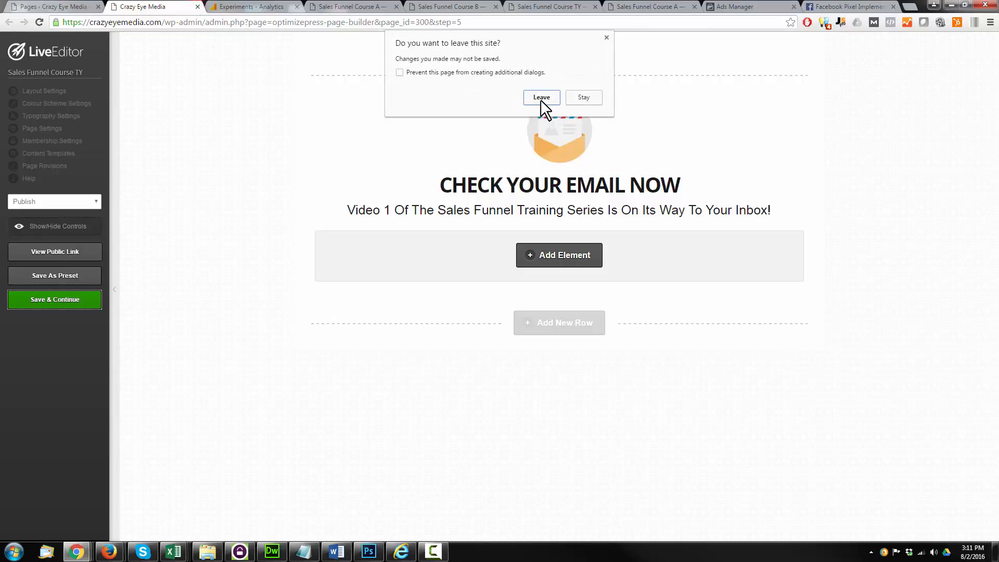
click(541, 98)
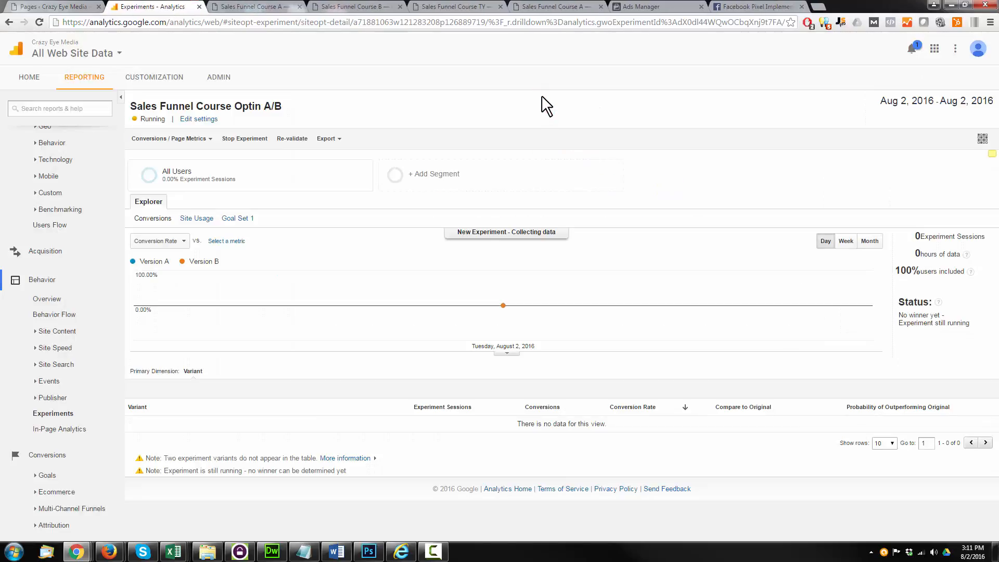